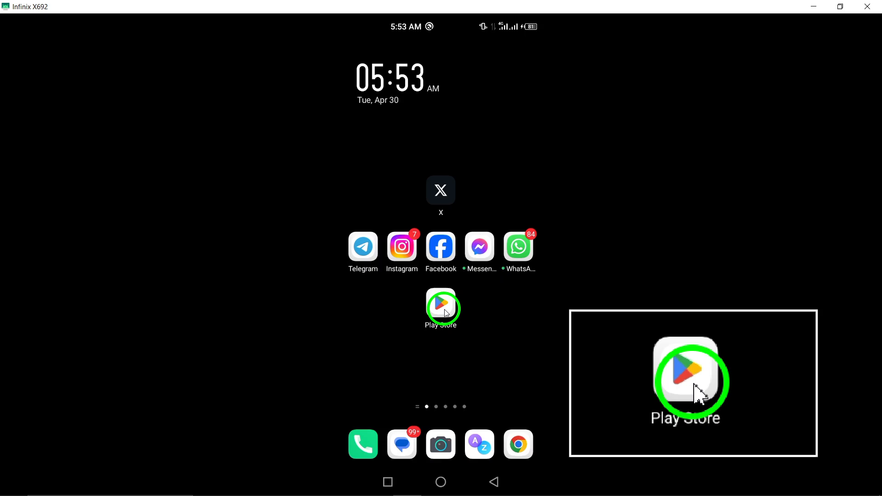
Launch the Google Play Store from its home-screen icon
click(440, 308)
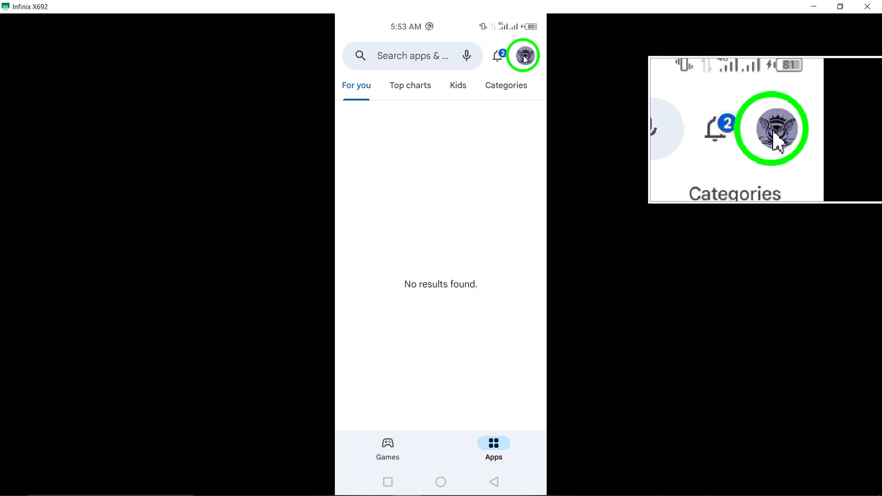
Reach the Play Store Settings page through the profile avatar's account menu
click(523, 56)
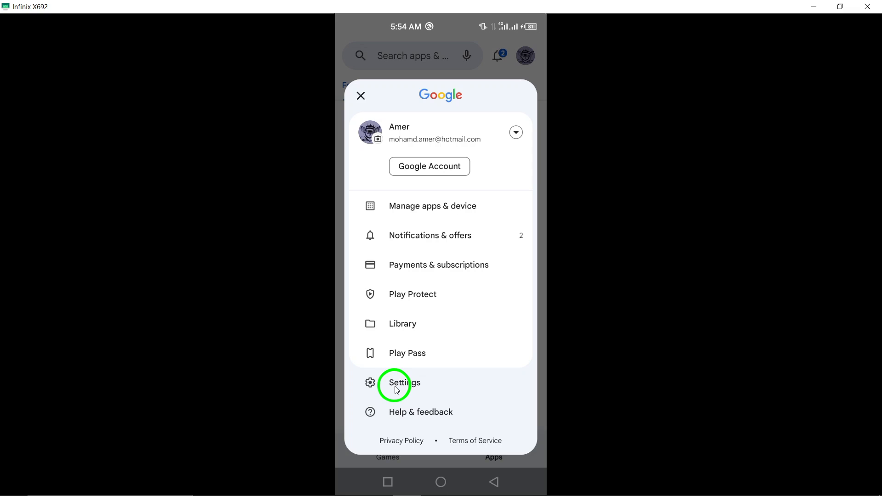
click(404, 382)
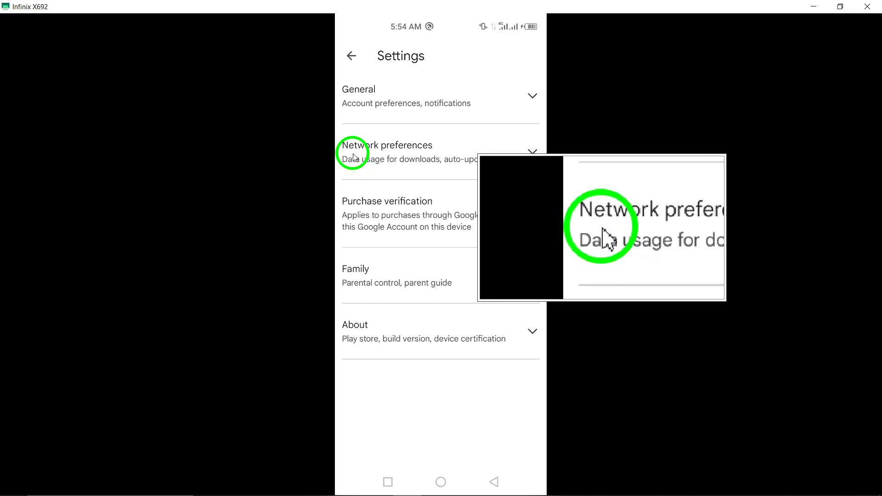
Under Network preferences, set Auto-update apps to 'Don't auto-update apps'
click(387, 145)
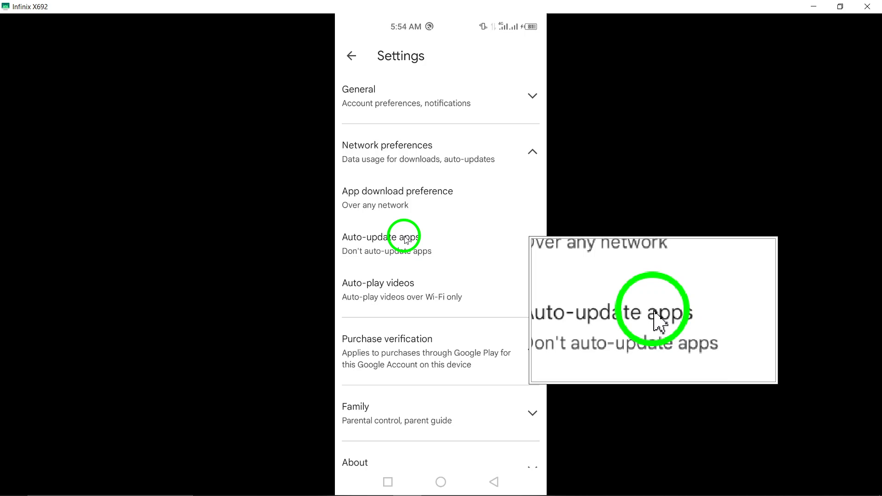
click(397, 236)
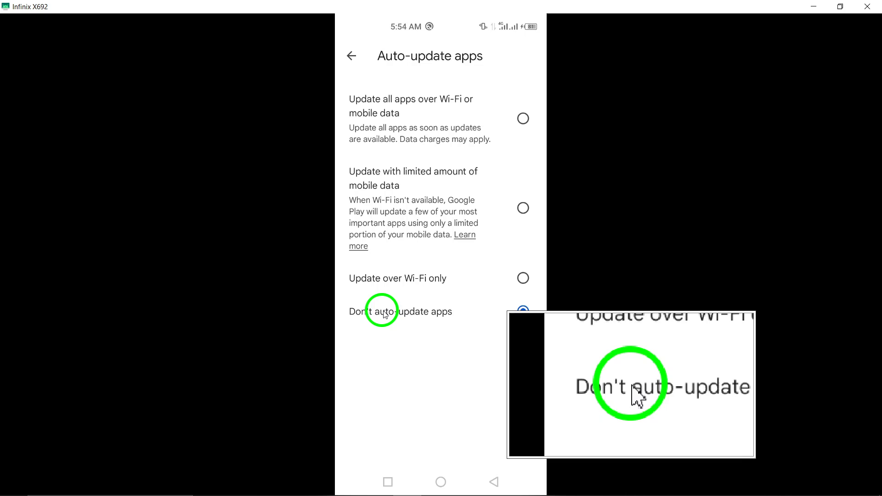
click(522, 311)
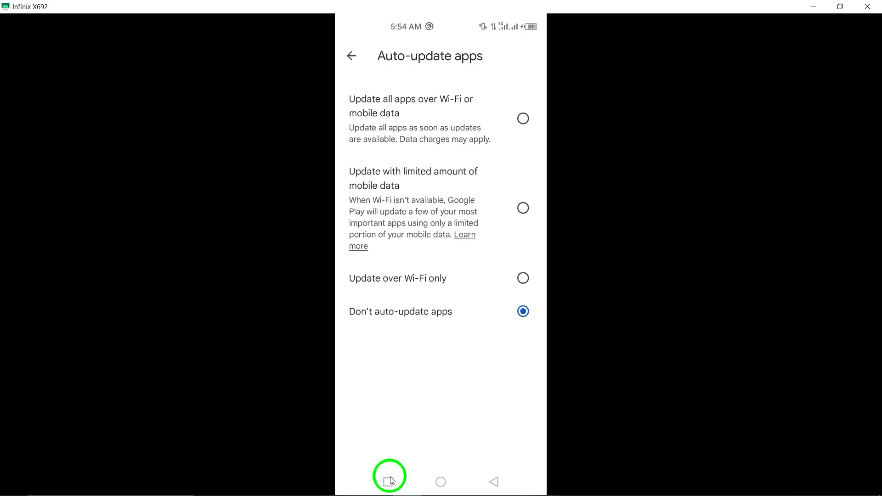
Return to the Android home screen via the empty Recents overview
click(388, 483)
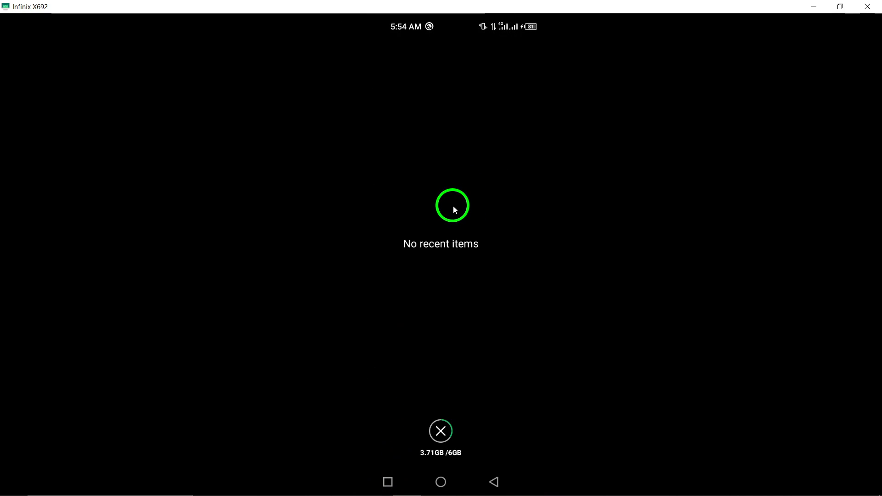
click(441, 483)
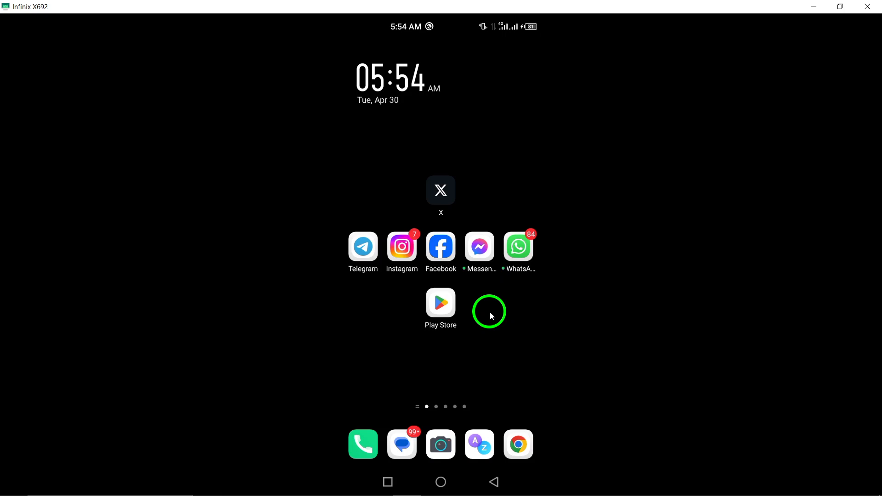